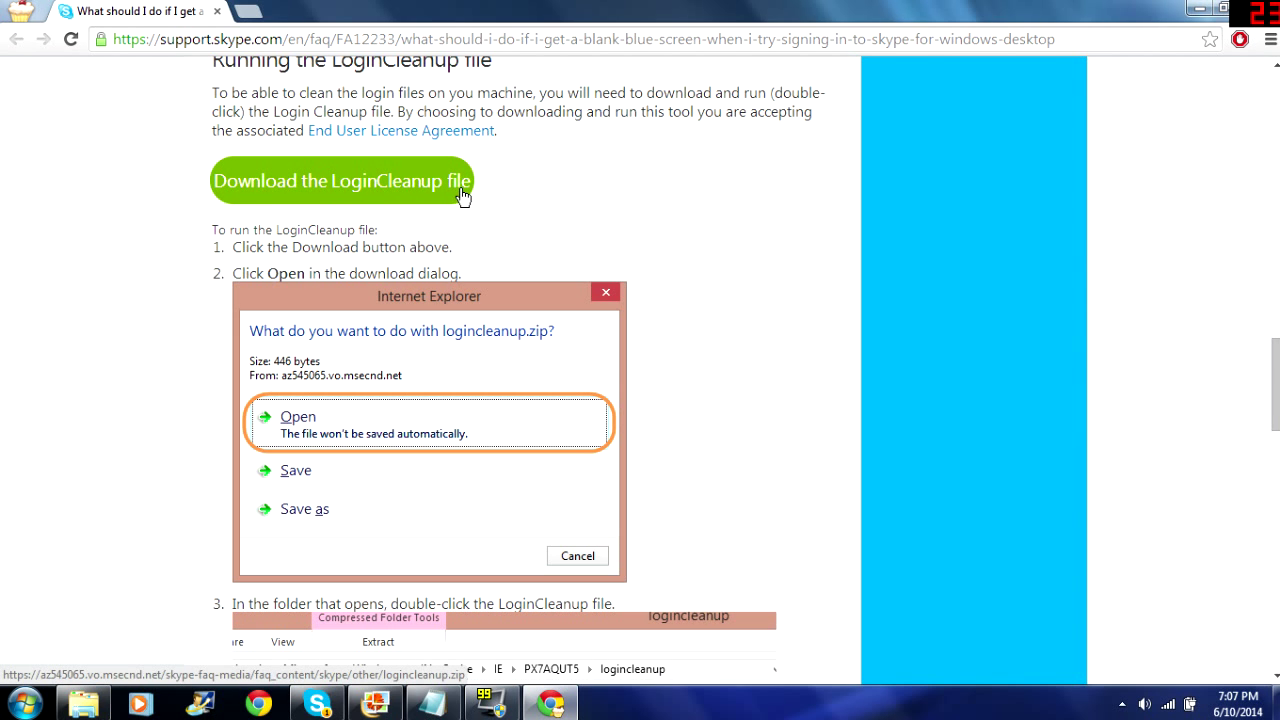
pyautogui.moveTo(558, 210)
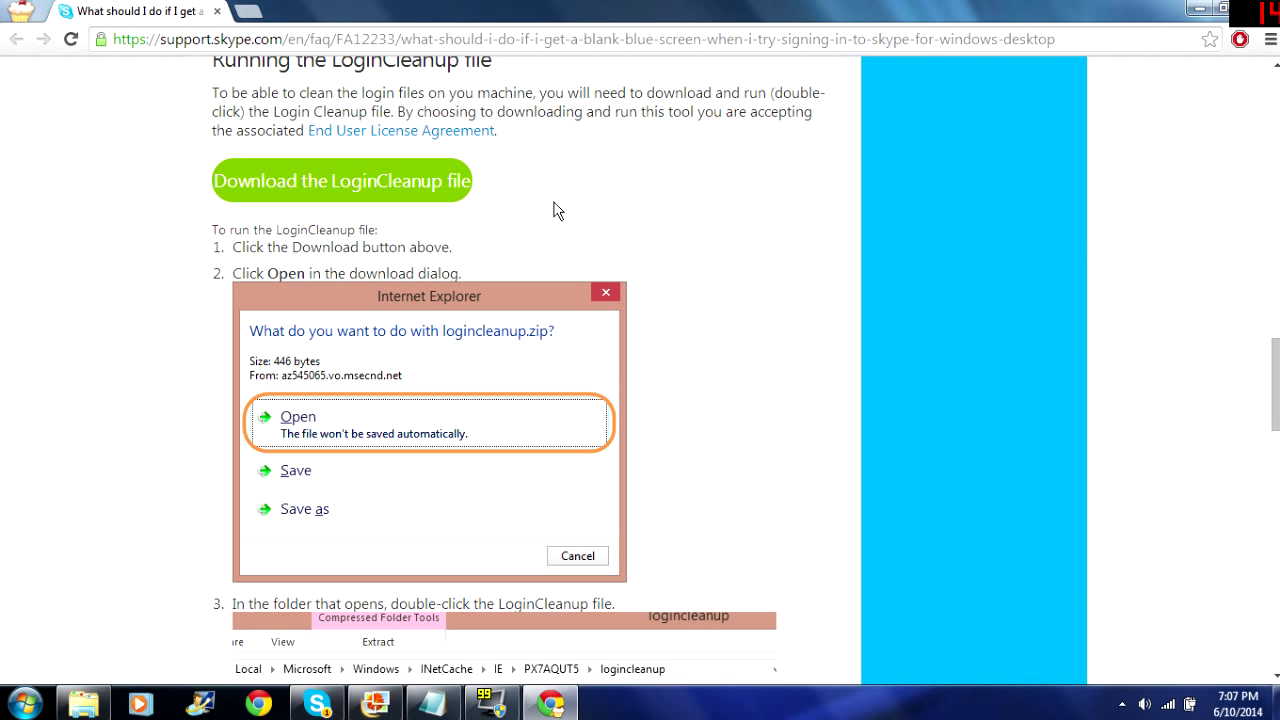
pyautogui.moveTo(567, 212)
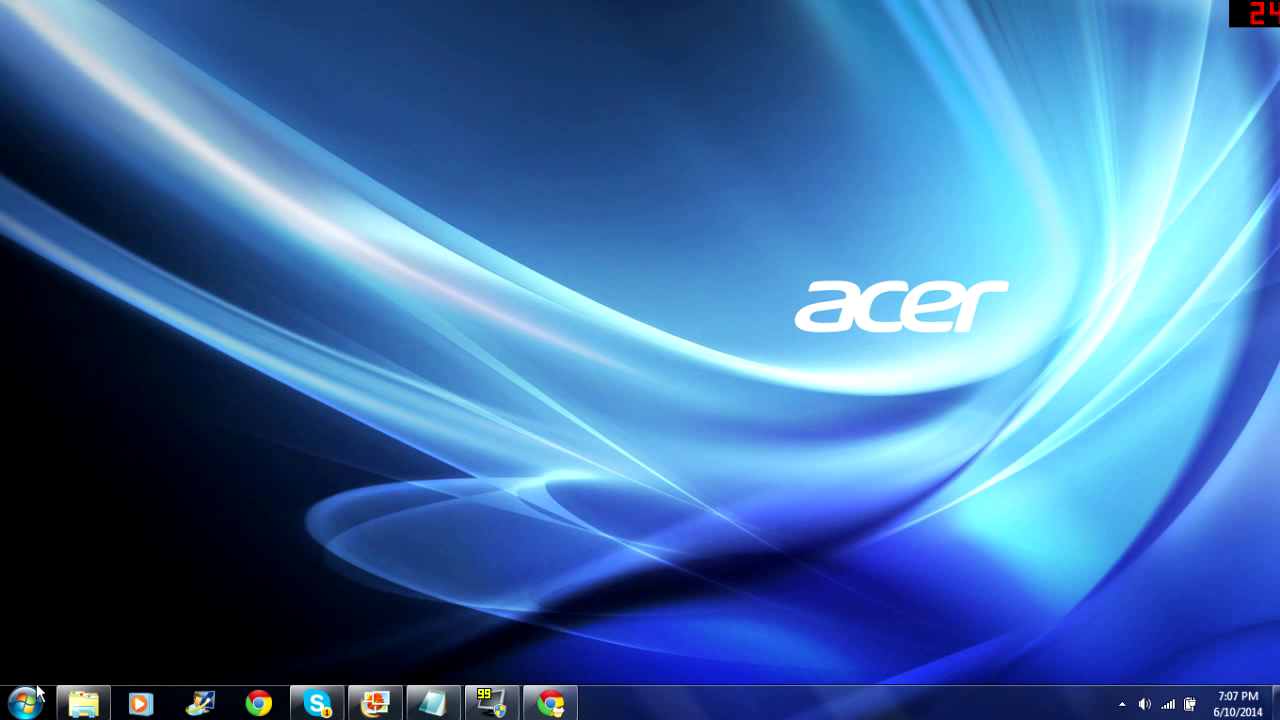
# Search the Start Menu for Cmd and run it as administrator
pyautogui.click(20, 700)
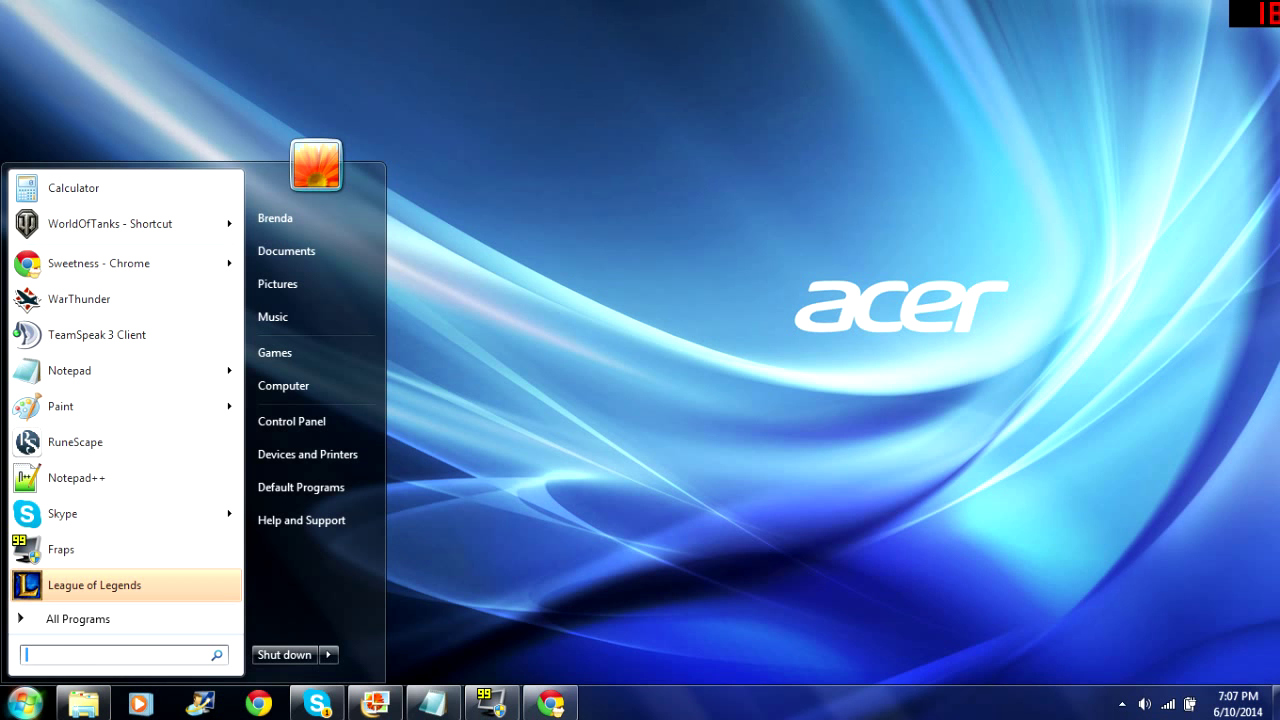
pyautogui.write('Cmd')
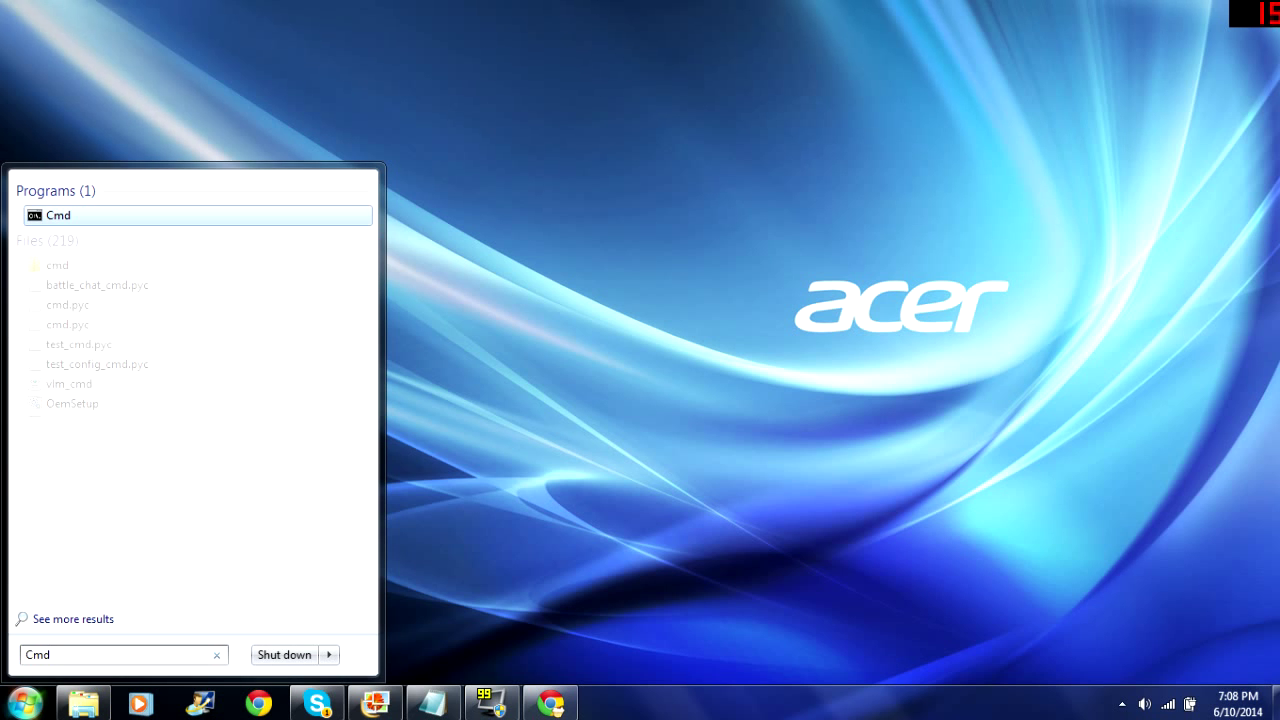
pyautogui.rightClick(58, 215)
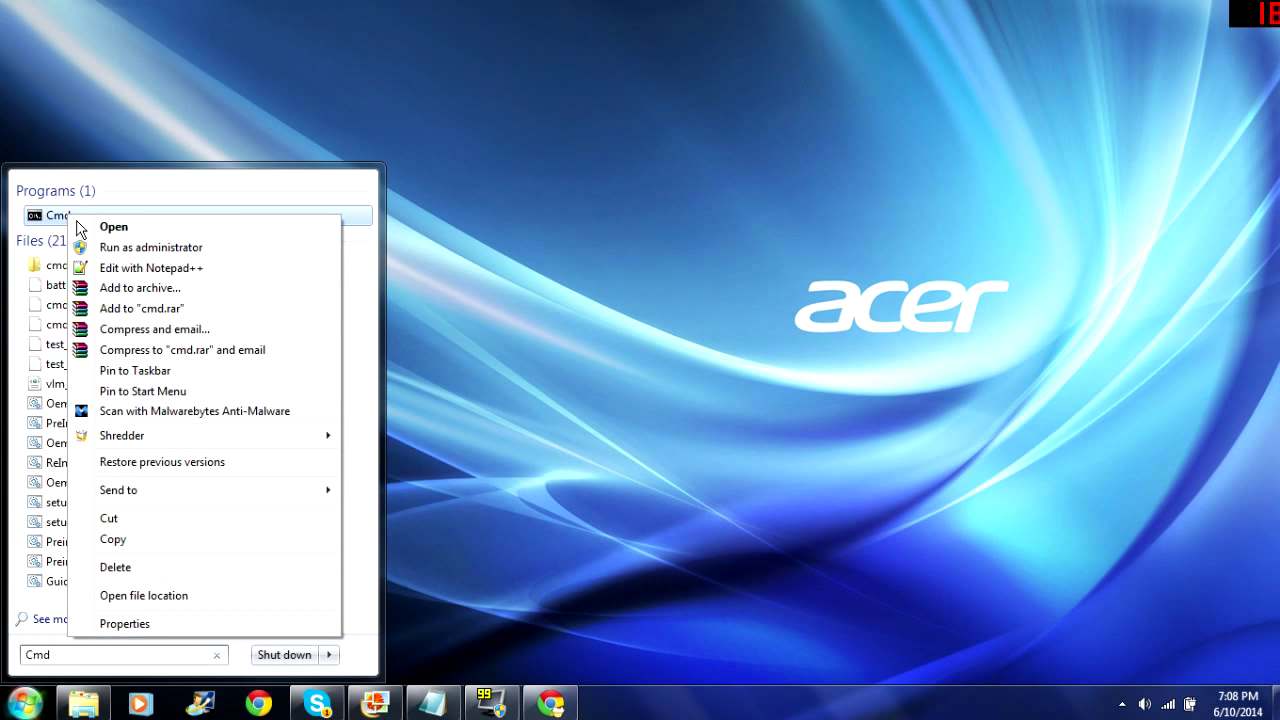
pyautogui.click(315, 413)
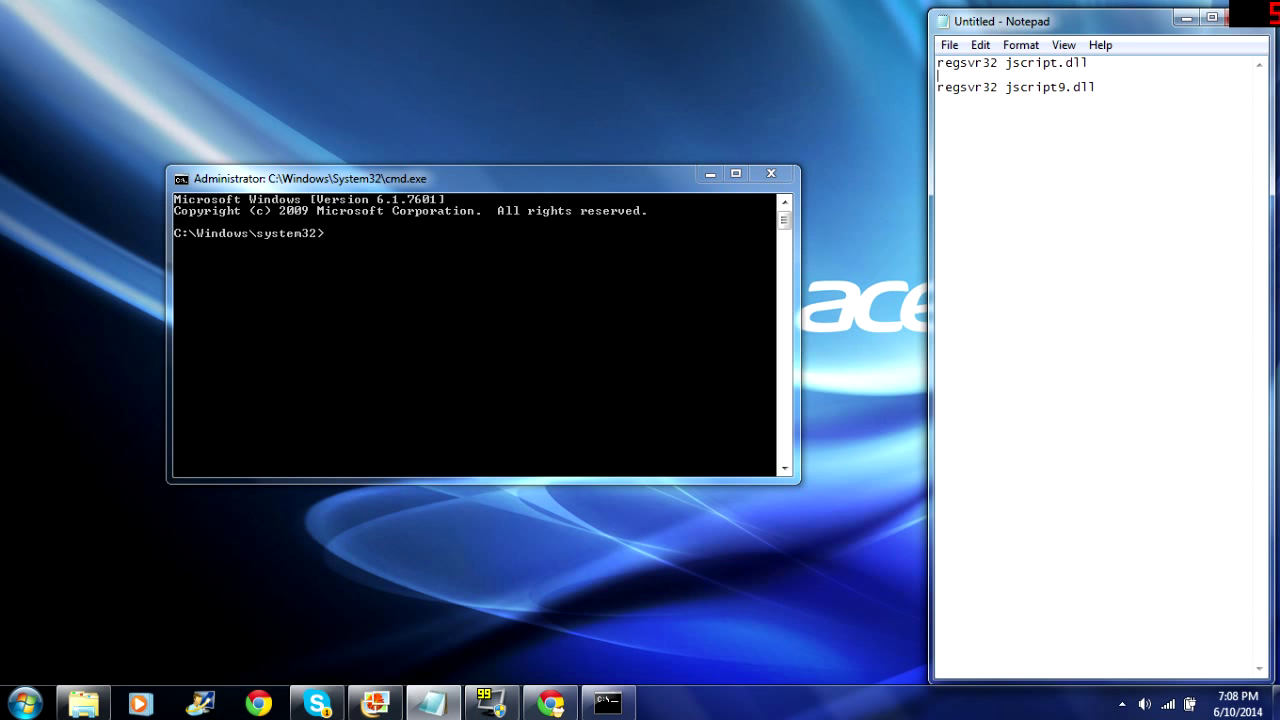
# Paste and run 'regsvr32 jscript.dll' from Notepad, then dismiss the success dialog
pyautogui.doubleClick(1046, 62)
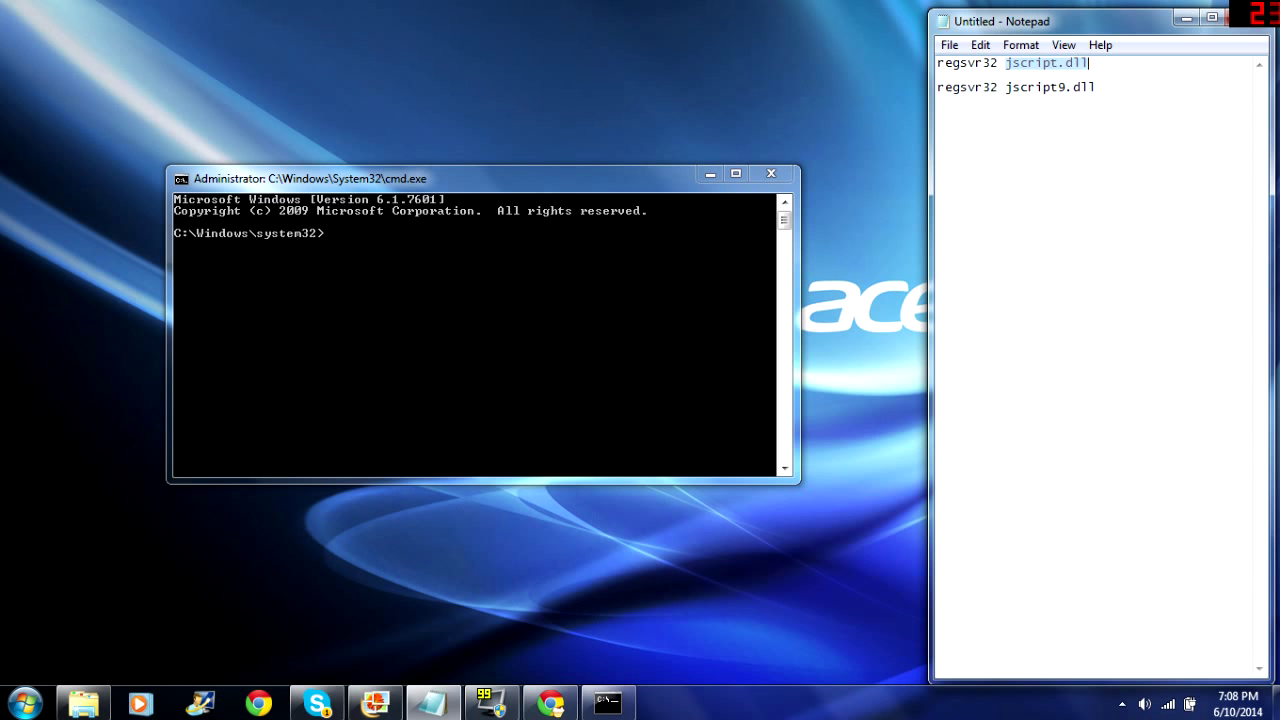
pyautogui.rightClick(980, 62)
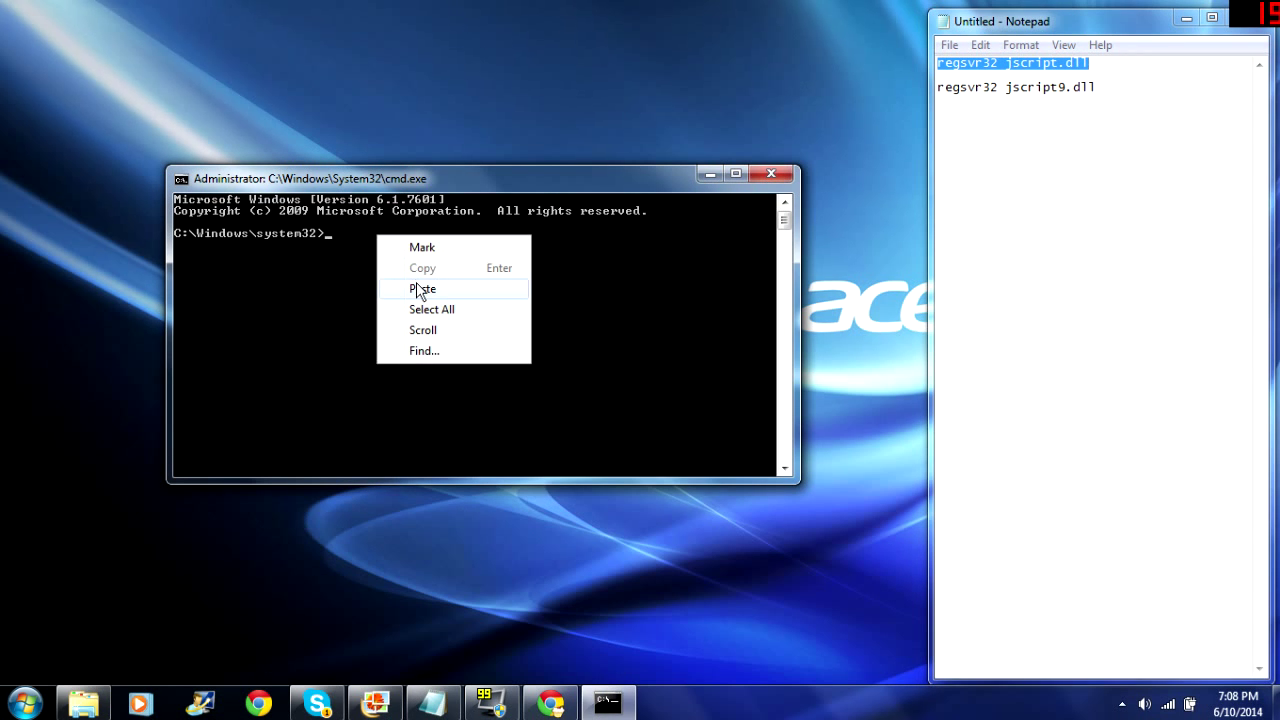
pyautogui.click(422, 288)
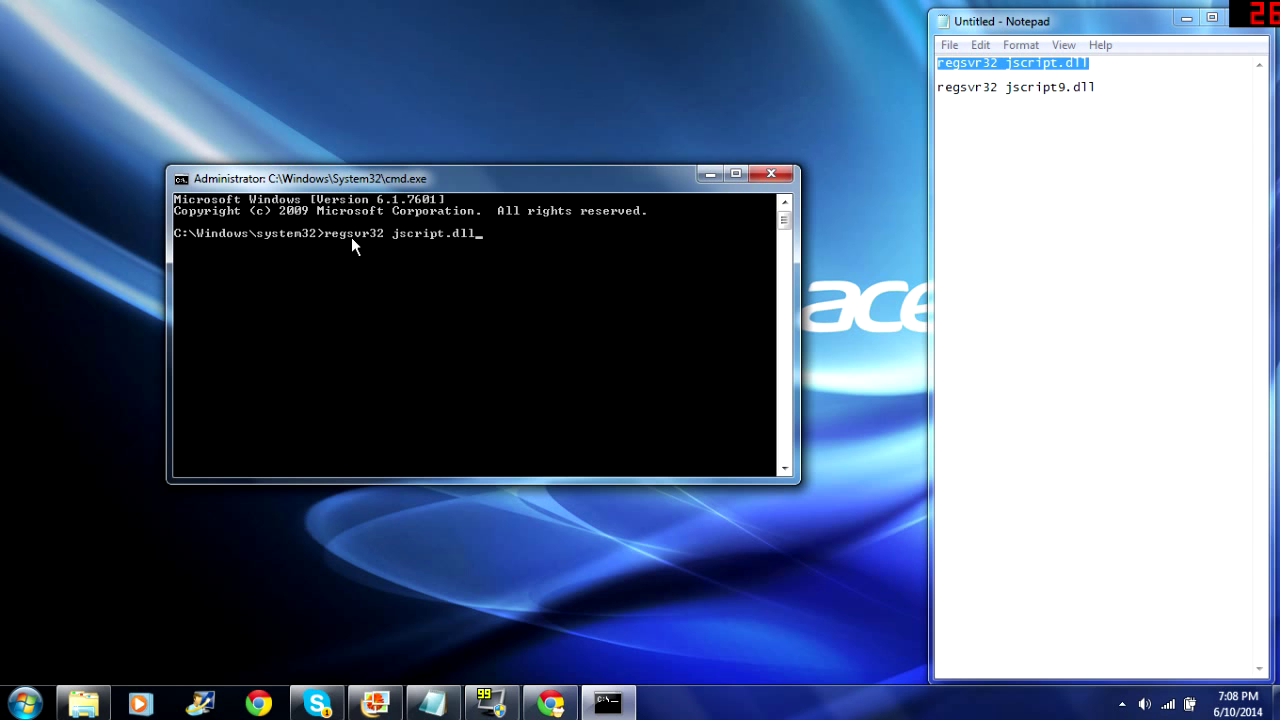
pyautogui.moveTo(389, 249)
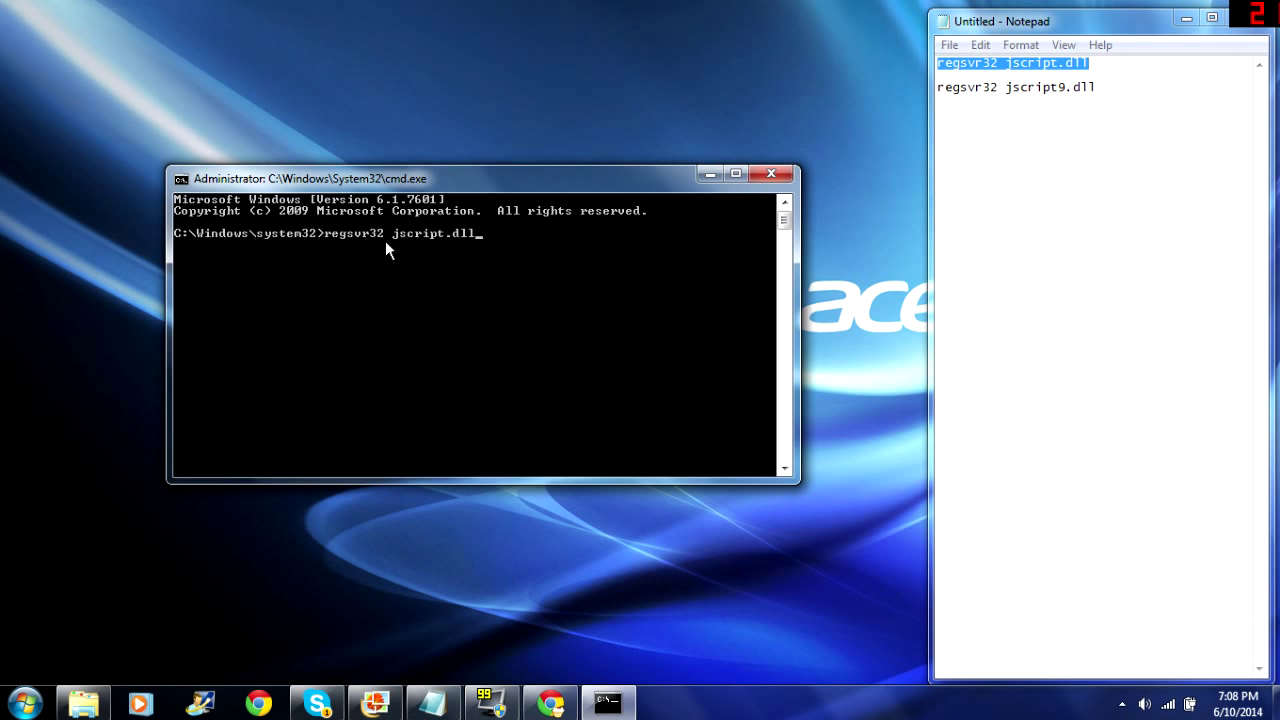
pyautogui.moveTo(458, 247)
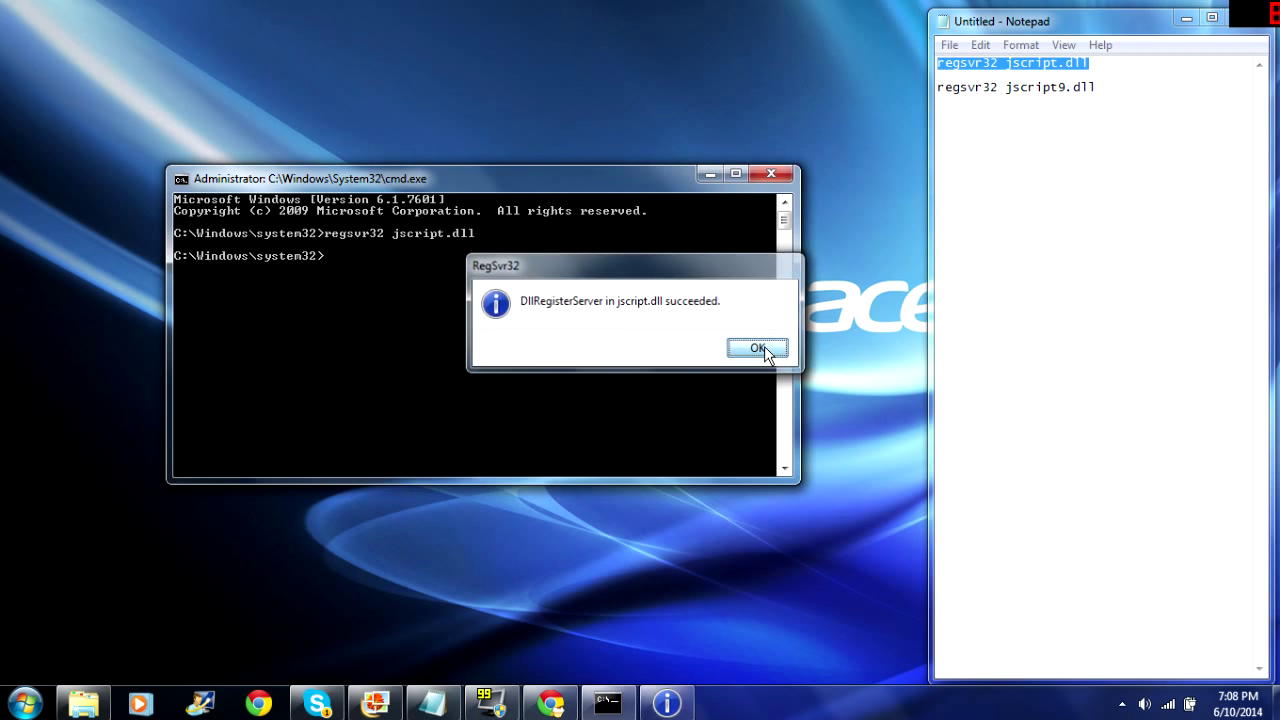
pyautogui.click(757, 348)
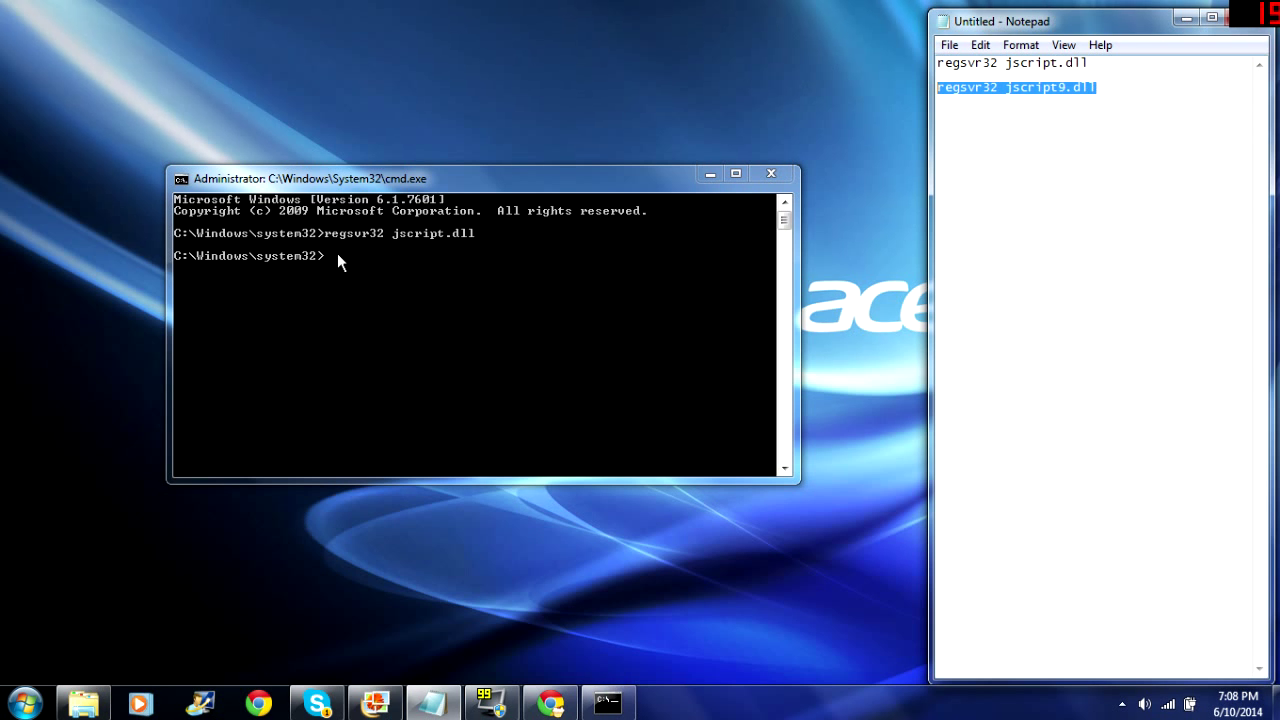
# Run 'regsvr32 jscript9.dll' and acknowledge the RegSvr32 success message
pyautogui.write('regsvr32 jscript9.dll')
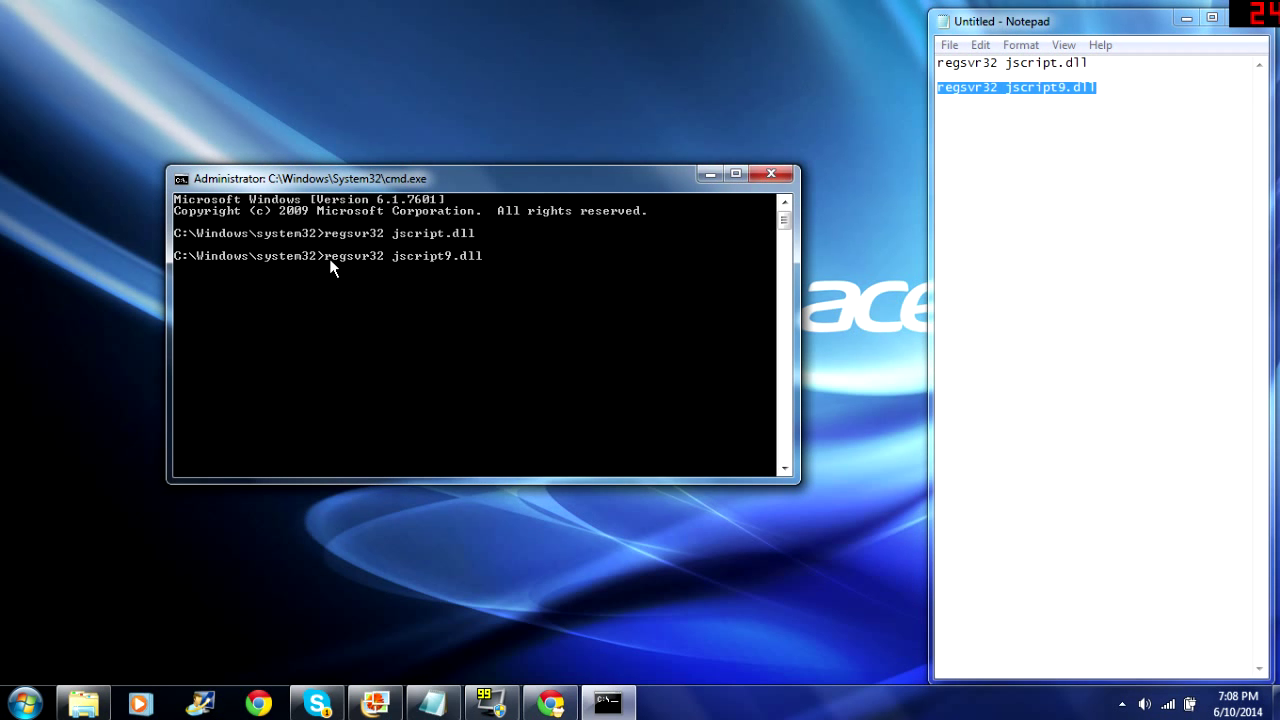
pyautogui.moveTo(370, 270)
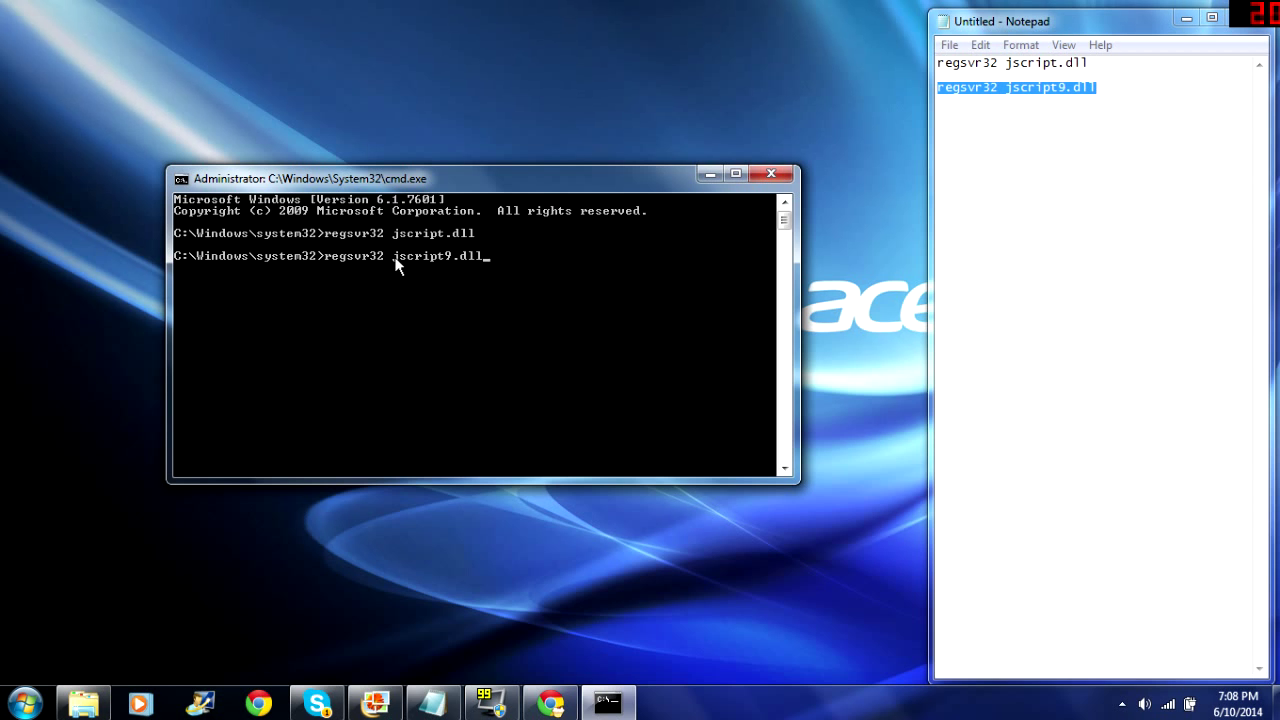
pyautogui.moveTo(453, 272)
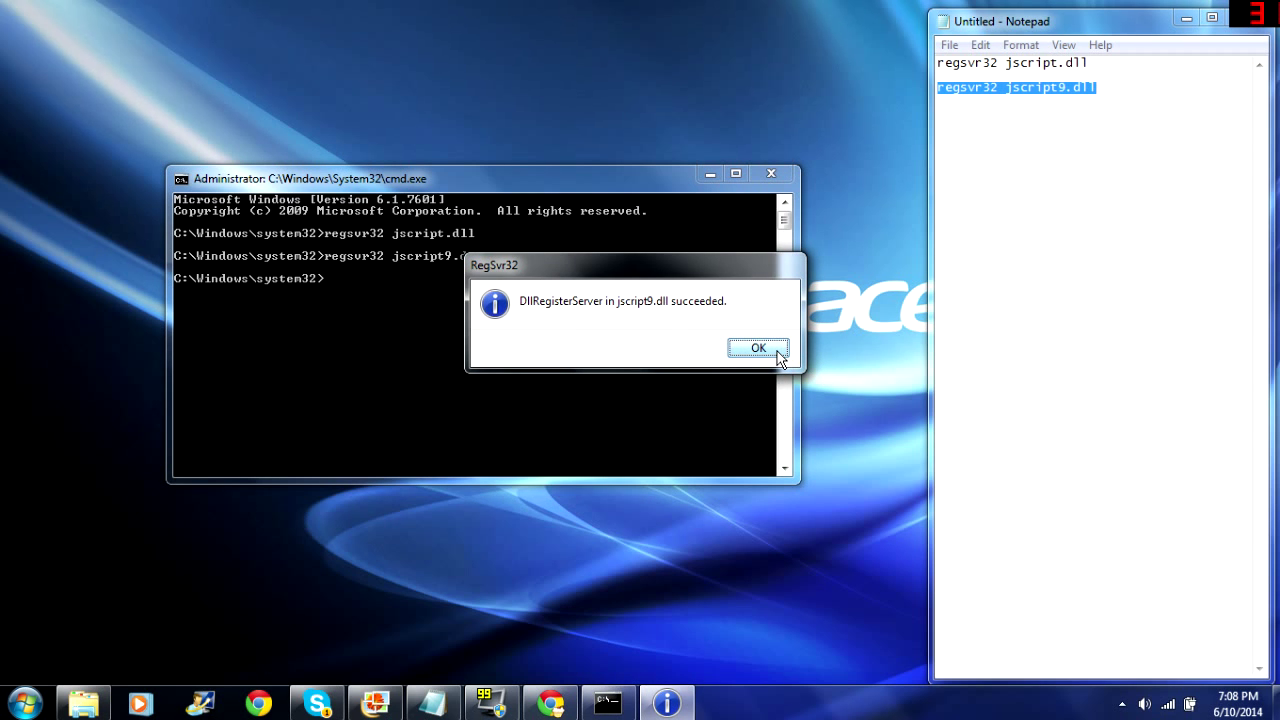
pyautogui.click(757, 348)
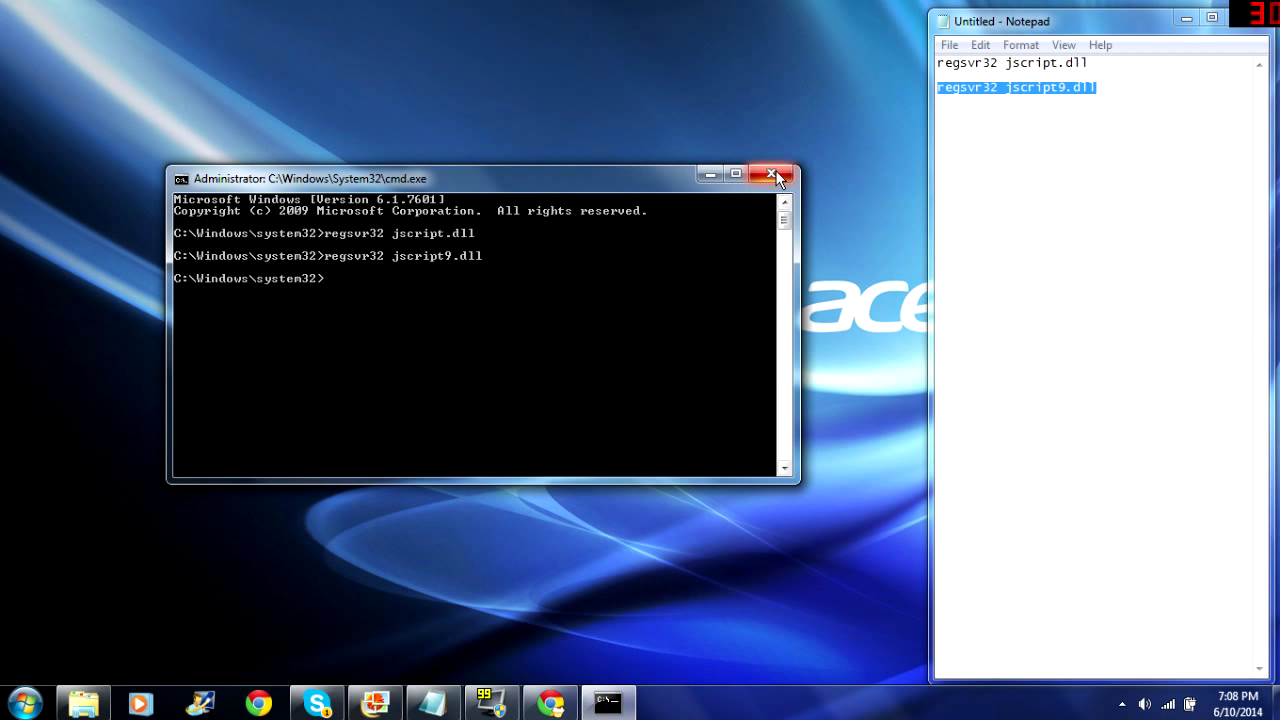
# Close the Command Prompt and open the fa12233 screenshot in Windows Live Photo Gallery
pyautogui.click(773, 178)
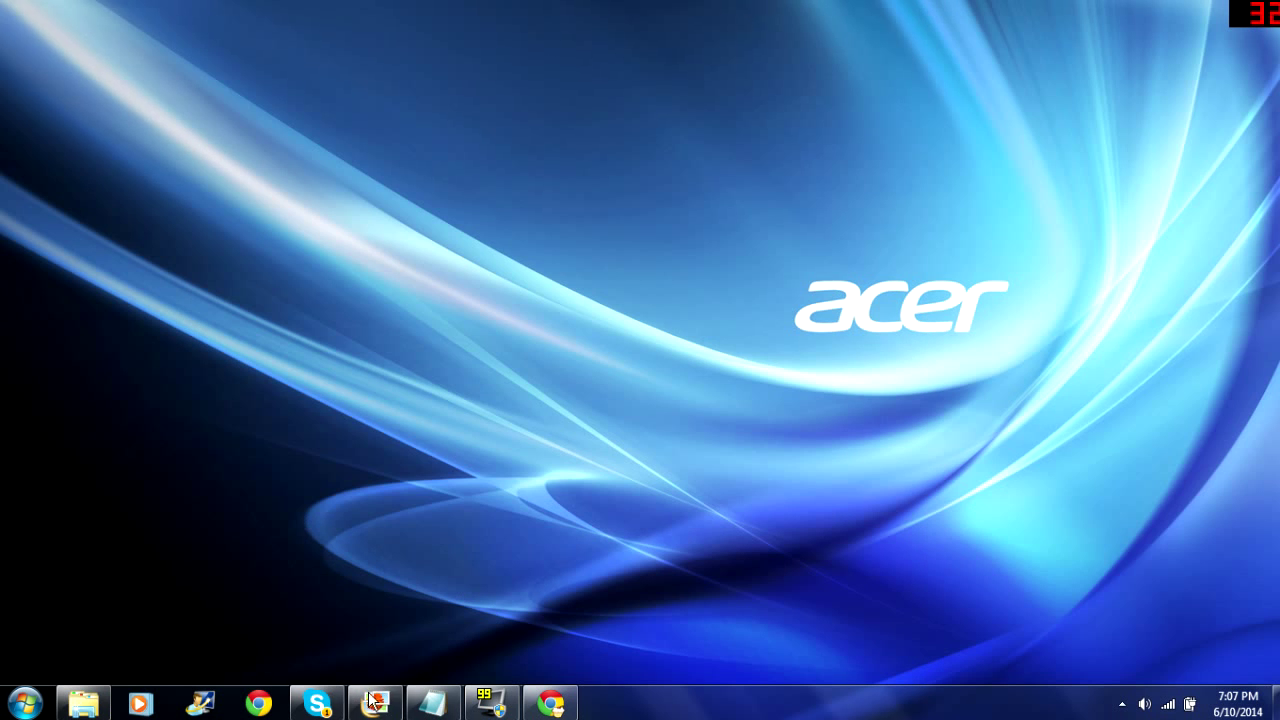
pyautogui.click(374, 702)
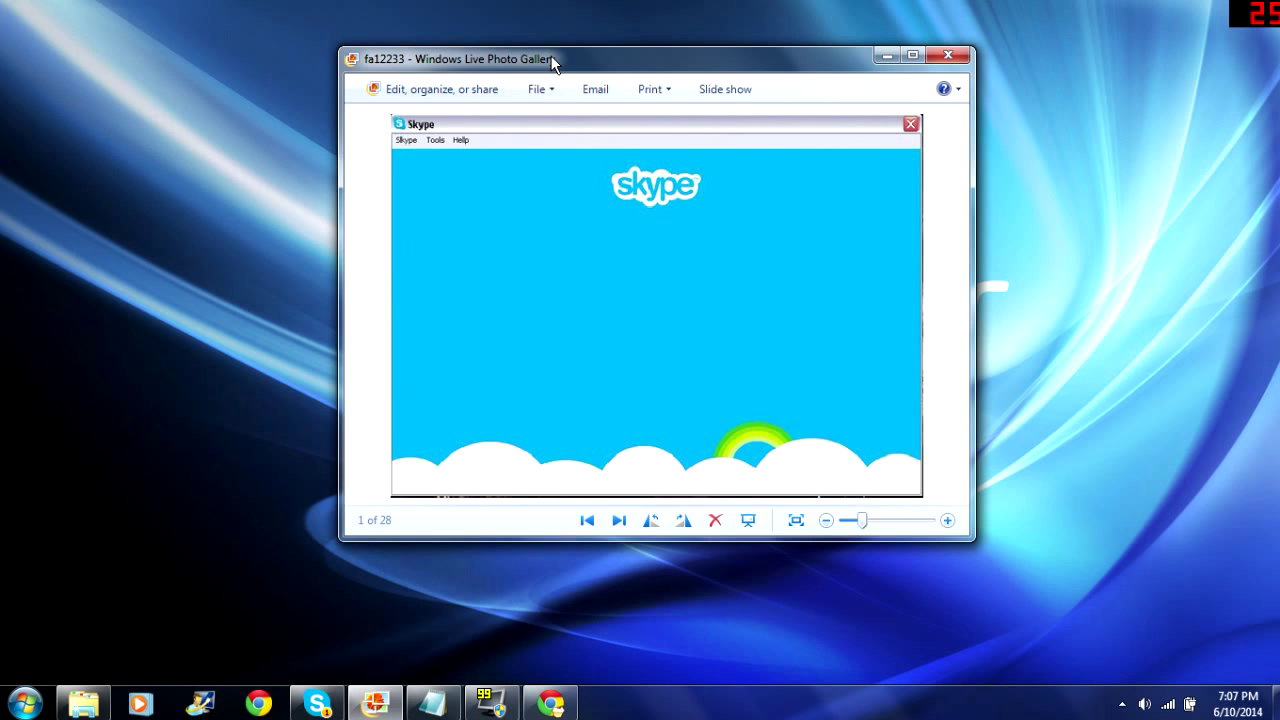